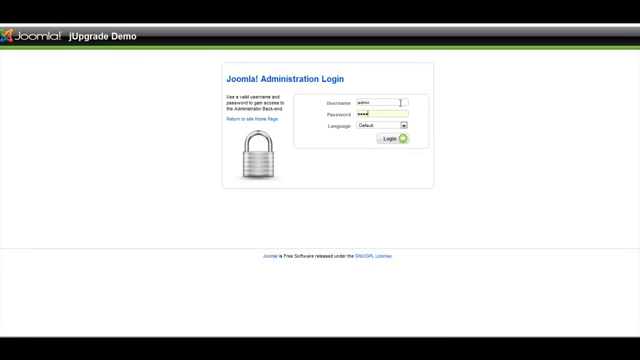
# - Log in to the jUpgrade Demo administrator and reach the Components menu
pyautogui.click(394, 140)
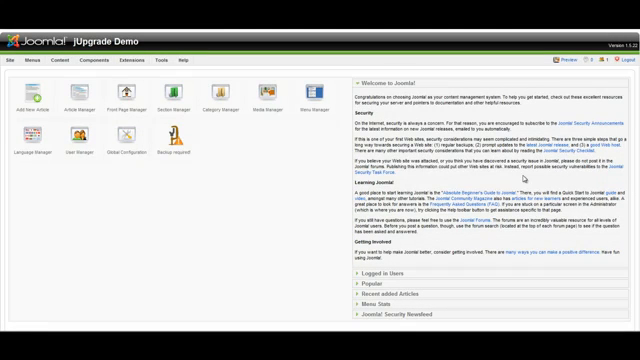
pyautogui.click(108, 62)
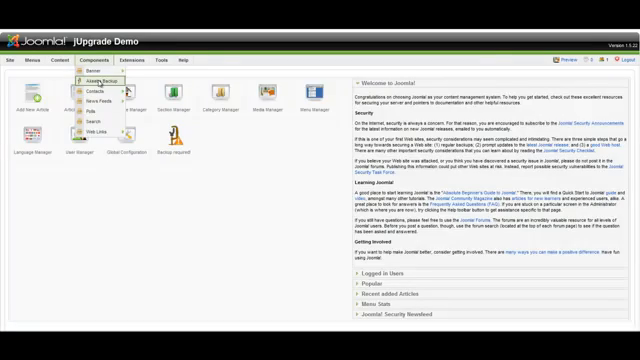
# - Run a full-site backup with Akeeba Backup's Backup Now
pyautogui.click(96, 74)
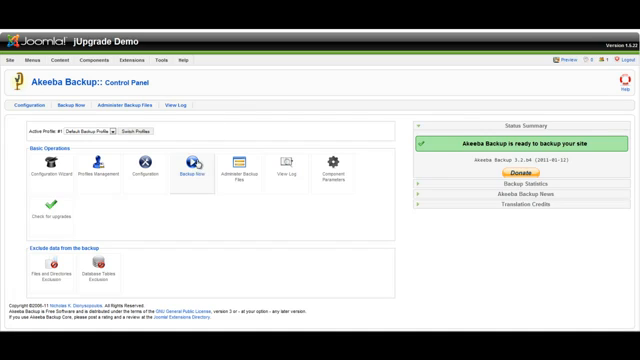
pyautogui.click(186, 168)
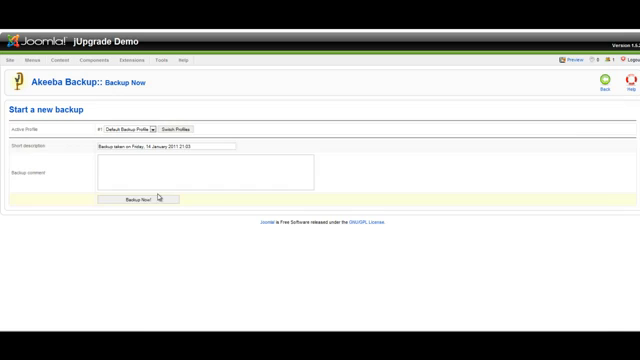
pyautogui.click(142, 198)
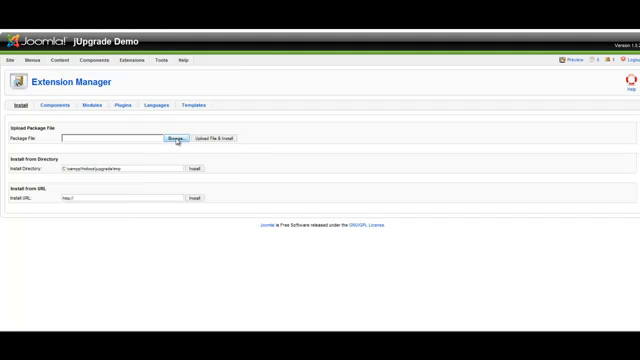
# - Upload and install the downloaded jUpgrade package through the Extension Manager
pyautogui.click(176, 136)
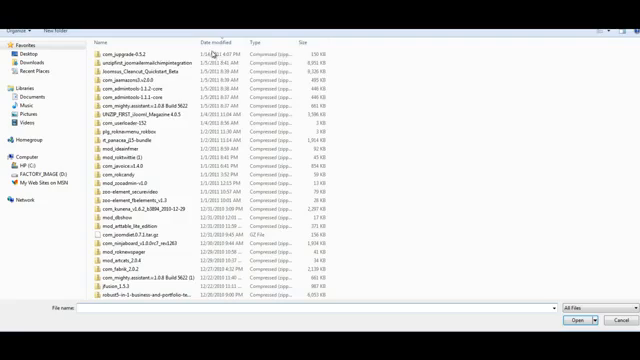
pyautogui.click(564, 320)
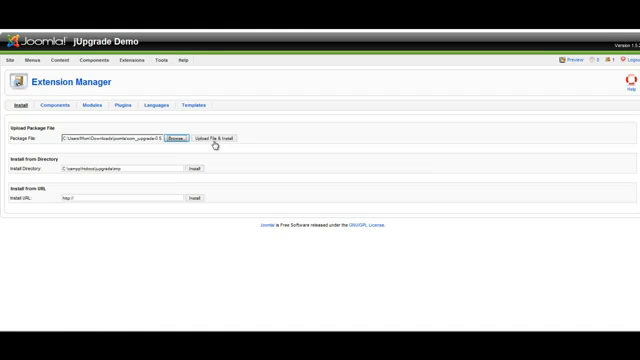
pyautogui.click(212, 136)
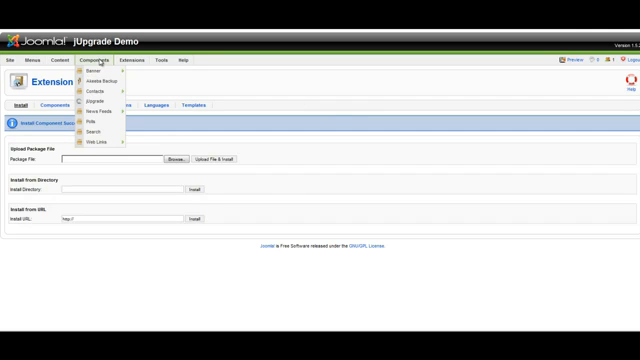
pyautogui.moveTo(98, 100)
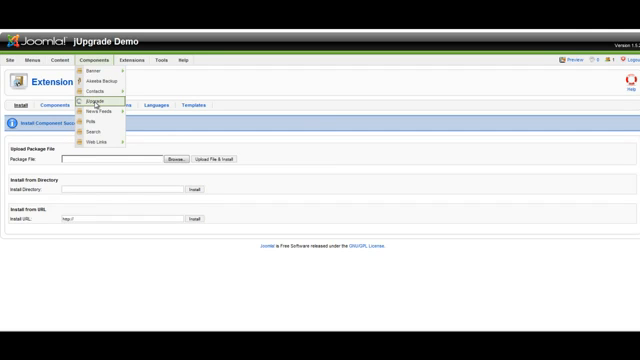
# - Run the jUpgrade Start Upgrade migration and log in to the new Joomla 1.6 administrator
pyautogui.click(88, 100)
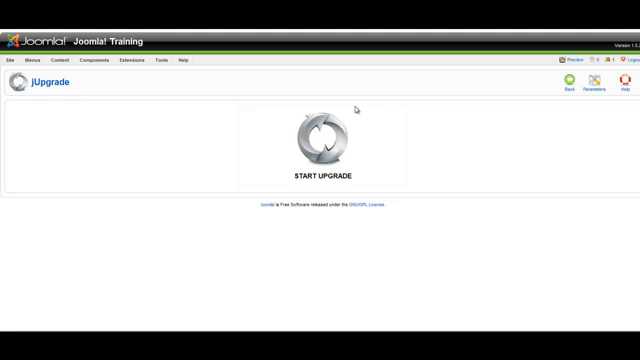
pyautogui.click(320, 150)
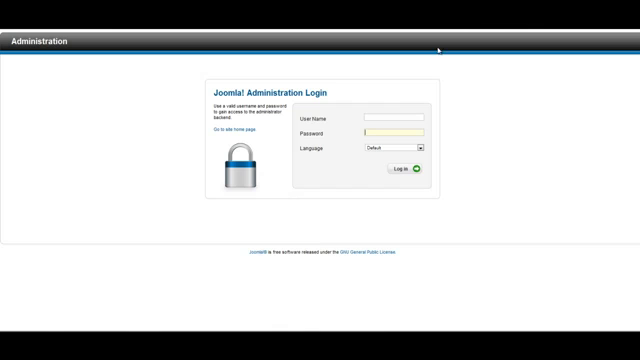
pyautogui.click(408, 168)
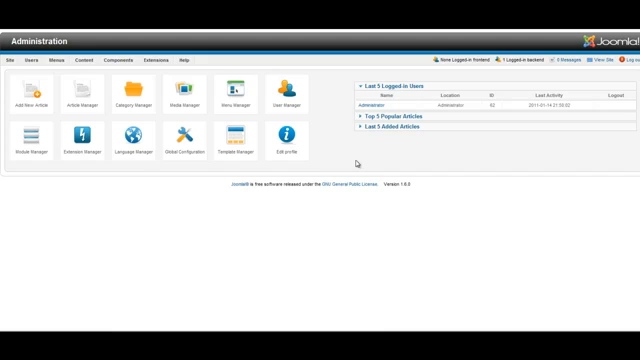